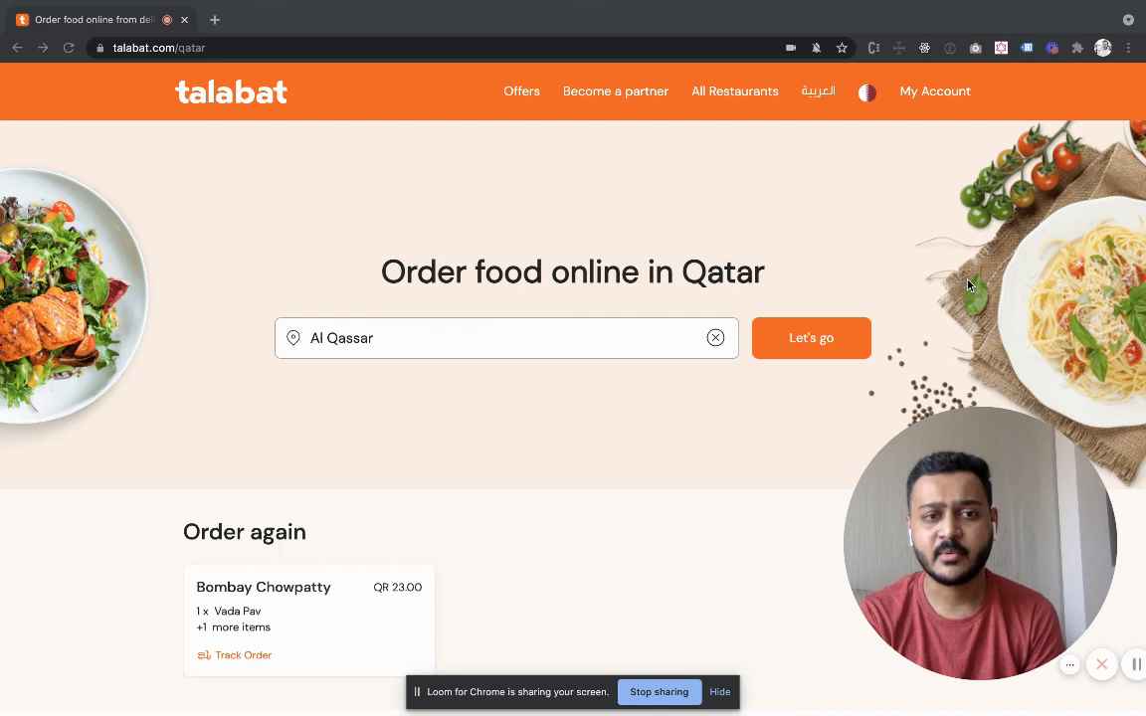
pyautogui.moveTo(1122, 197)
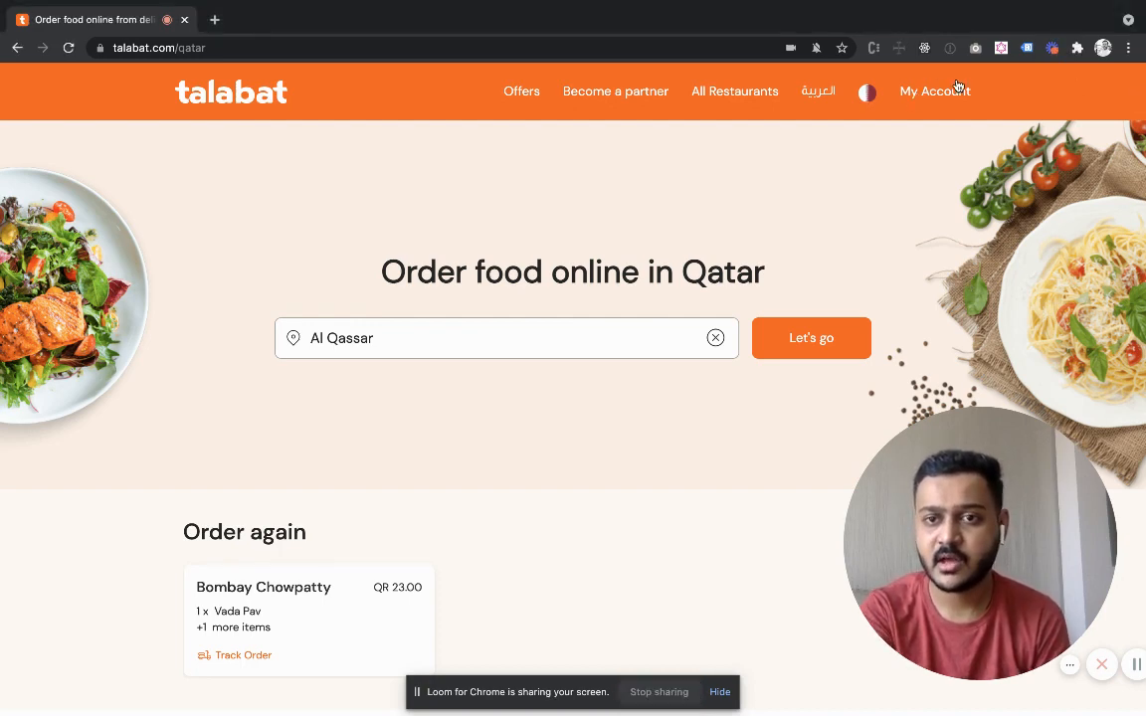
# Peek at the account menu, close it, and scroll the Qatar home page
pyautogui.click(936, 92)
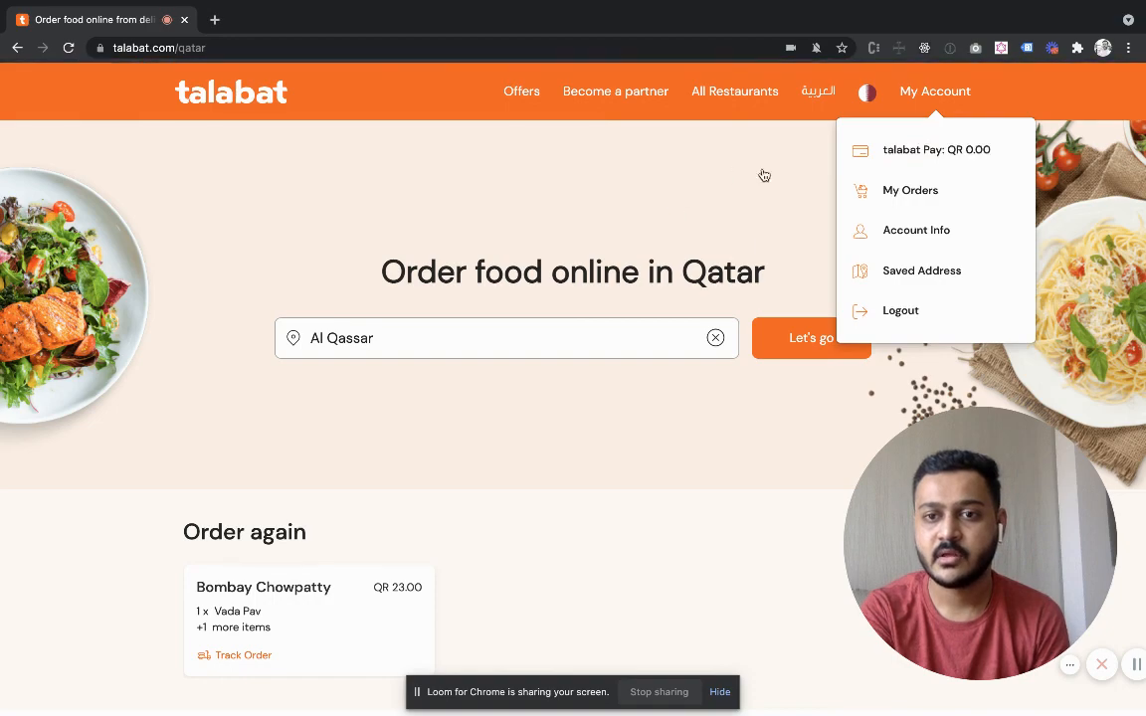
pyautogui.click(492, 390)
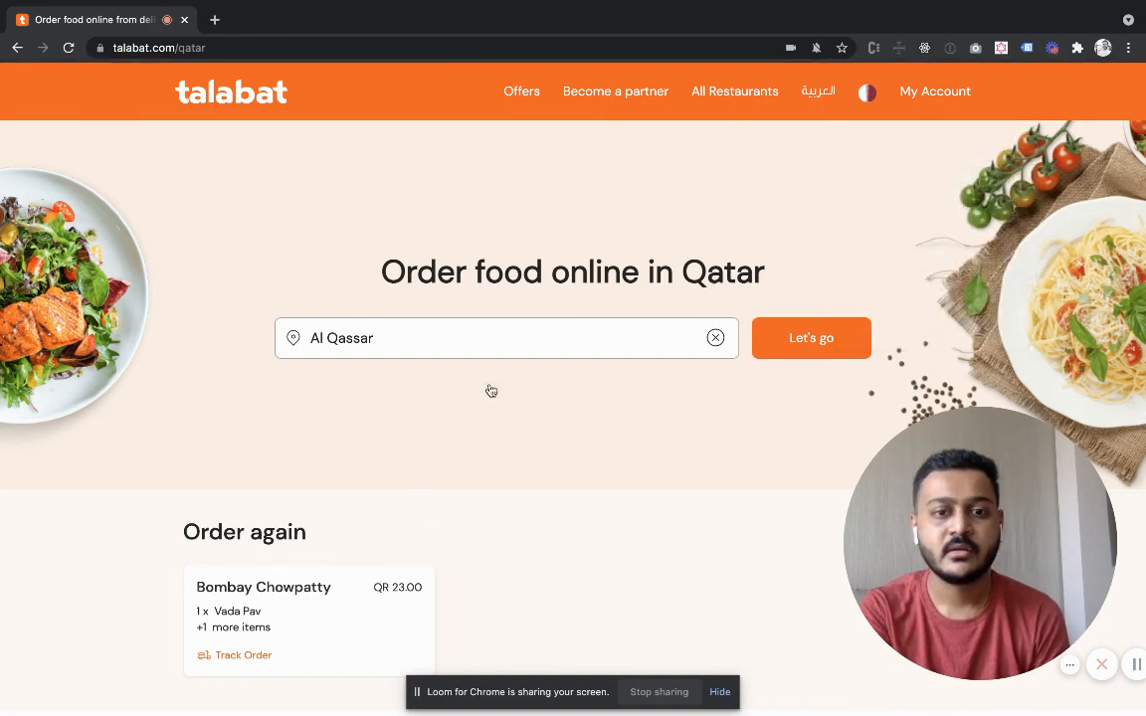
pyautogui.moveTo(589, 235)
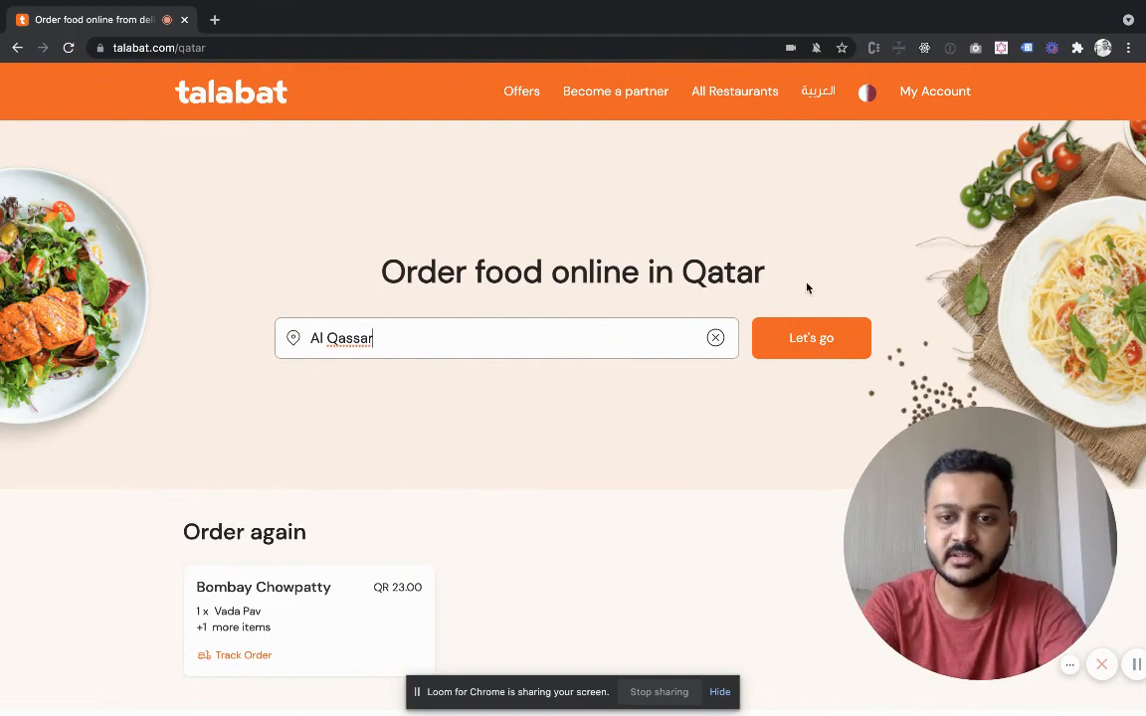
pyautogui.scroll(-3)
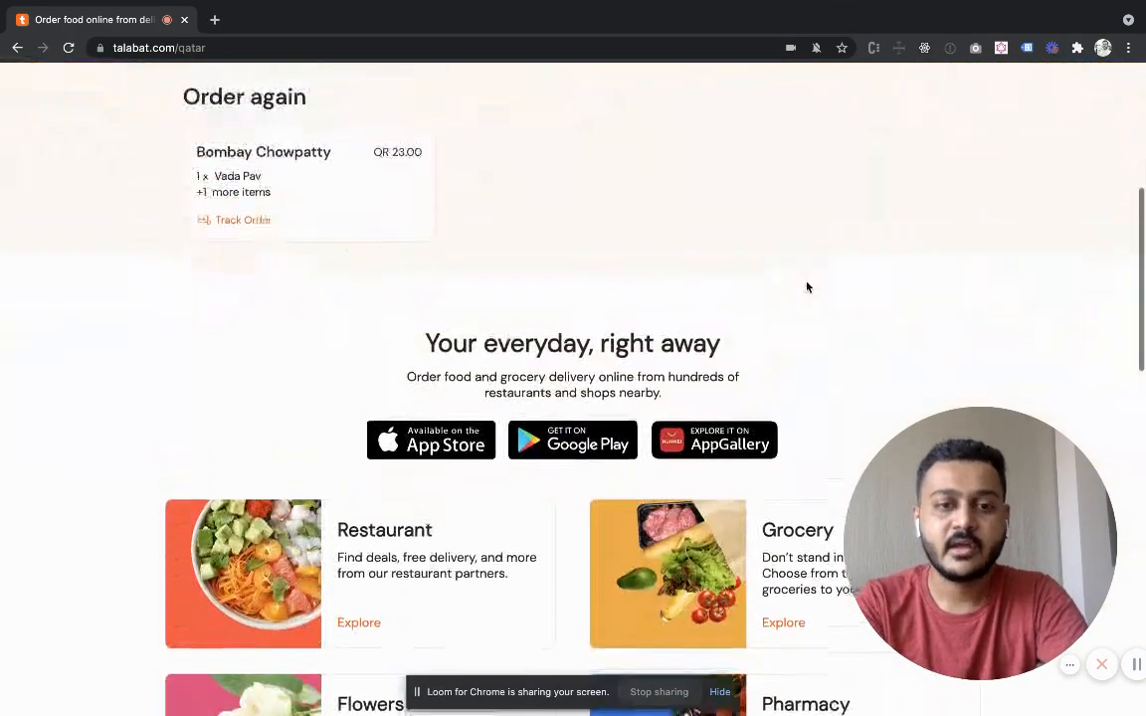
pyautogui.scroll(-3)
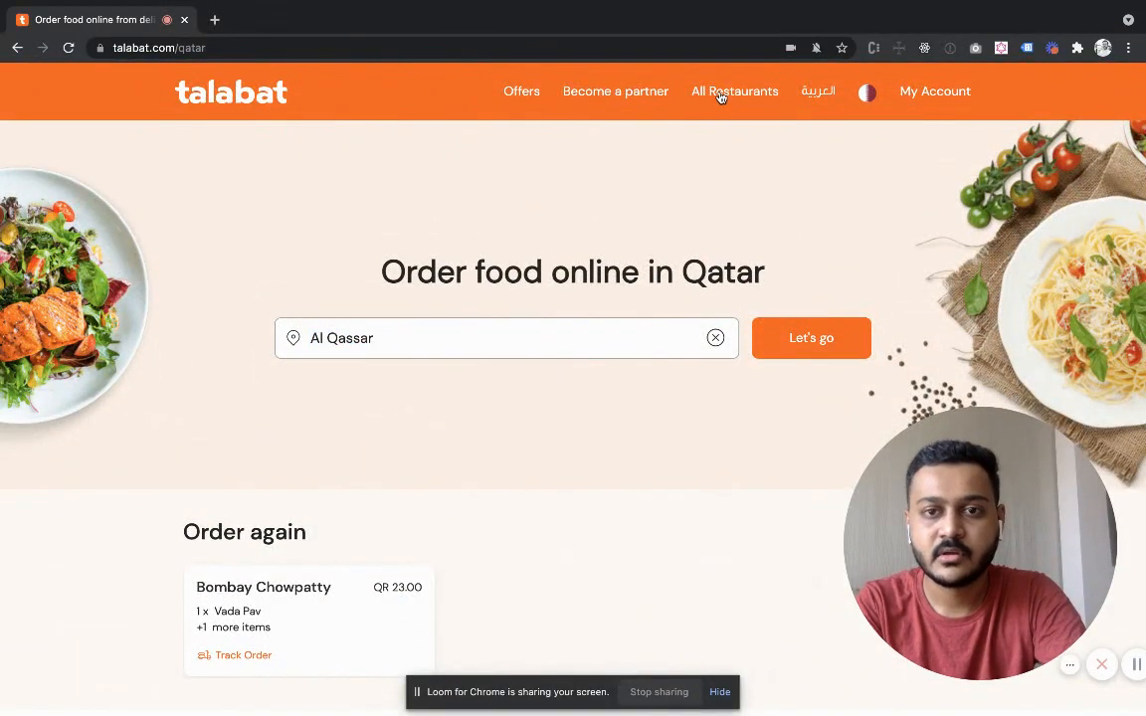
# Go to All Restaurants, search 'india' to preview results, then clear it
pyautogui.click(734, 92)
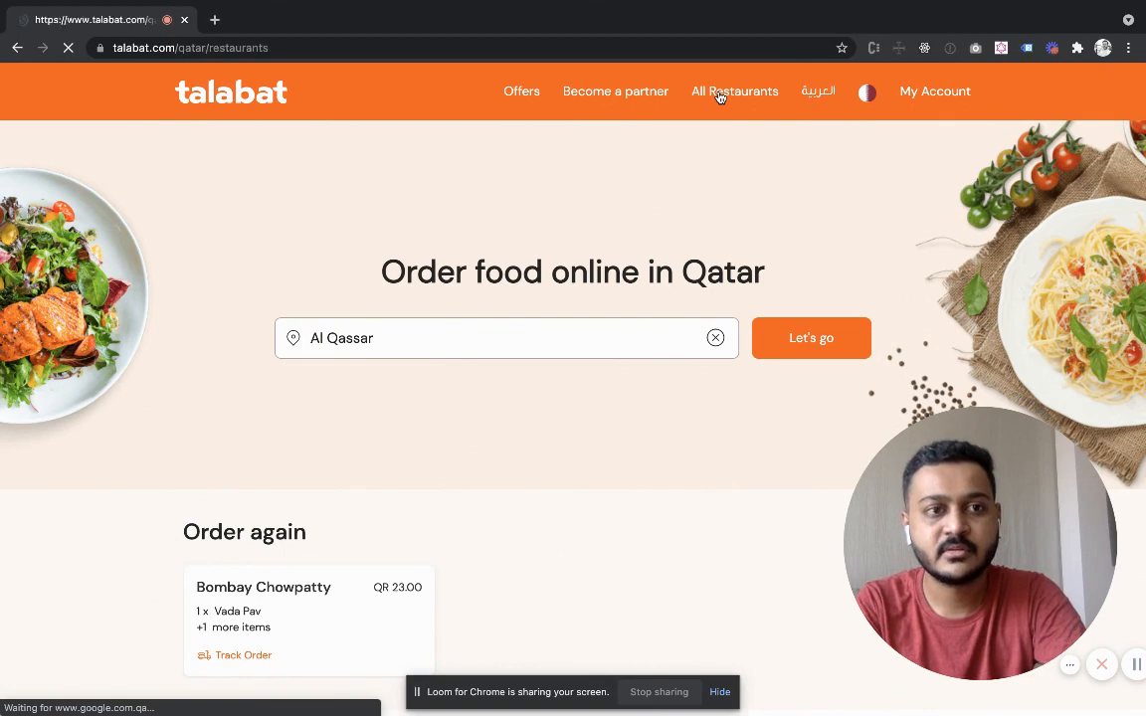
pyautogui.click(734, 91)
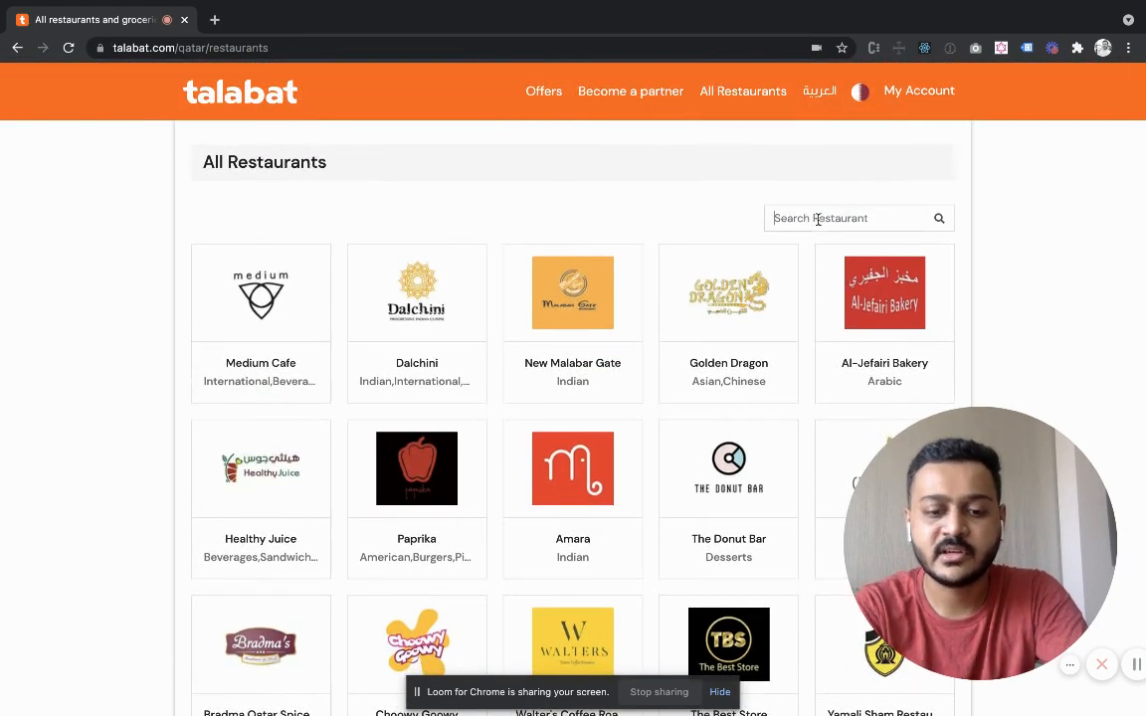
pyautogui.write('india')
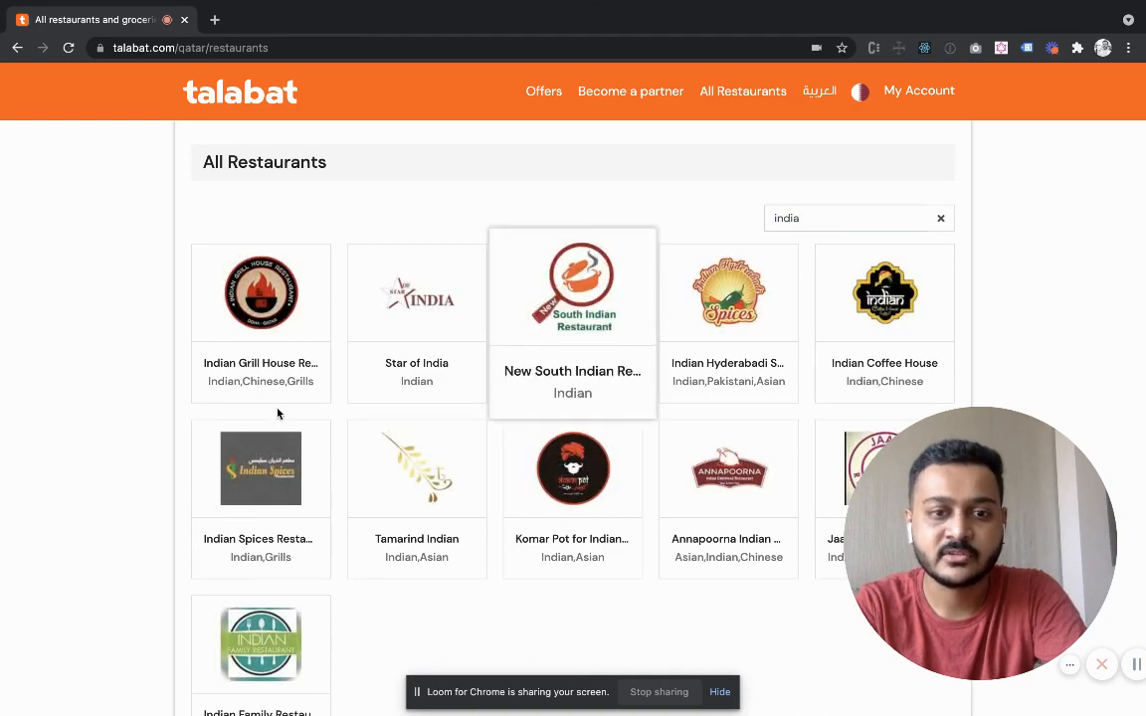
pyautogui.scroll(-3)
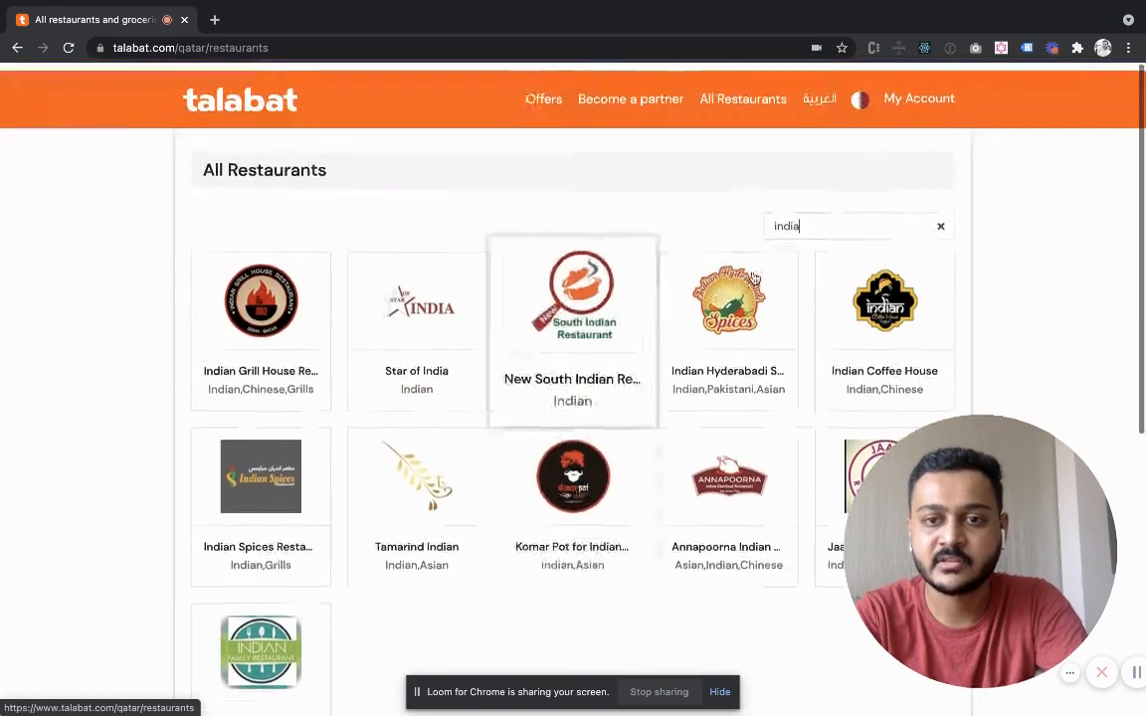
pyautogui.click(939, 227)
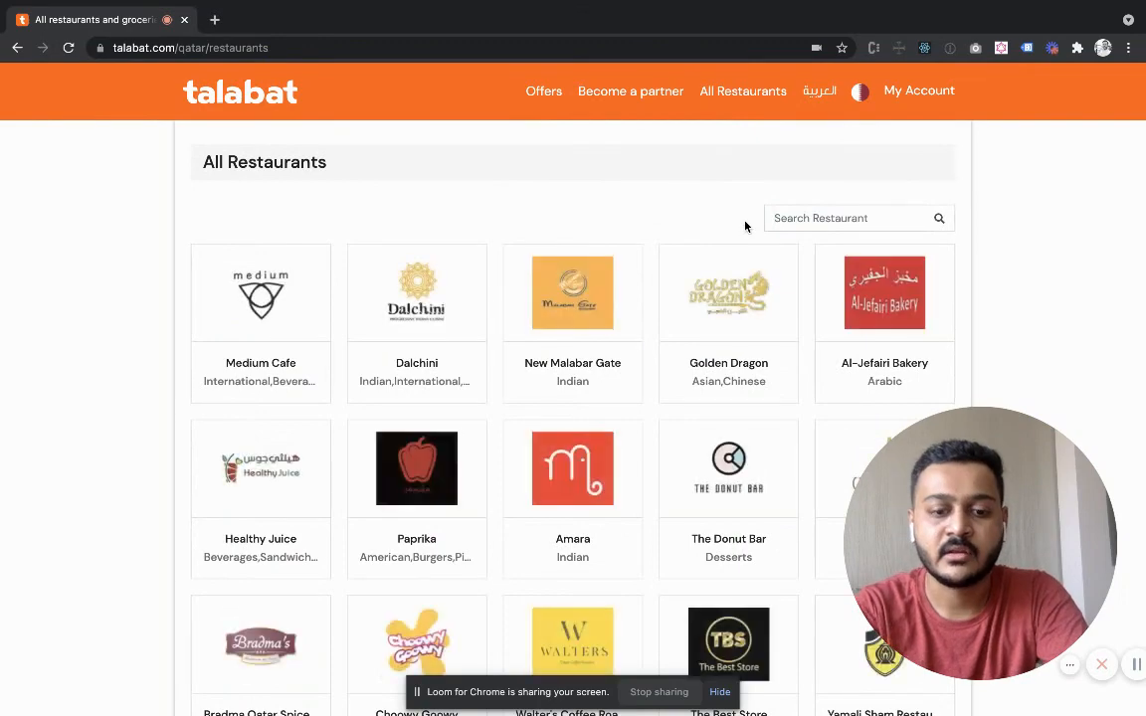
# Try a 'mumba' search in the restaurant box and clear it again
pyautogui.write('muba')
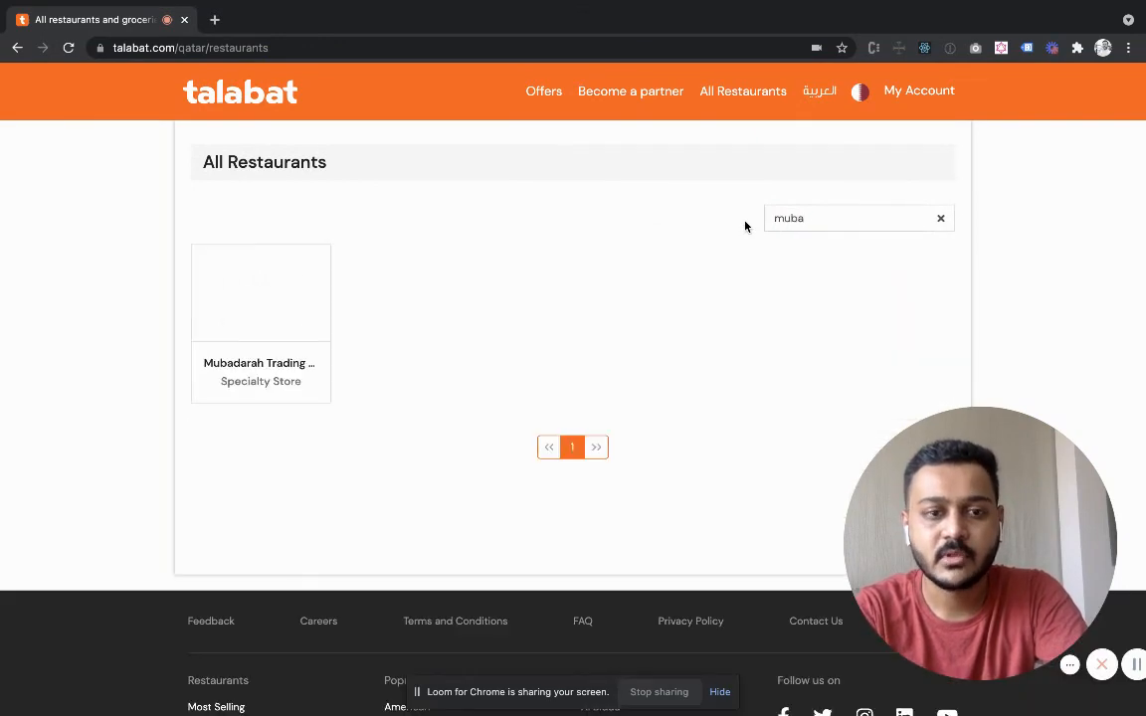
pyautogui.write('mm')
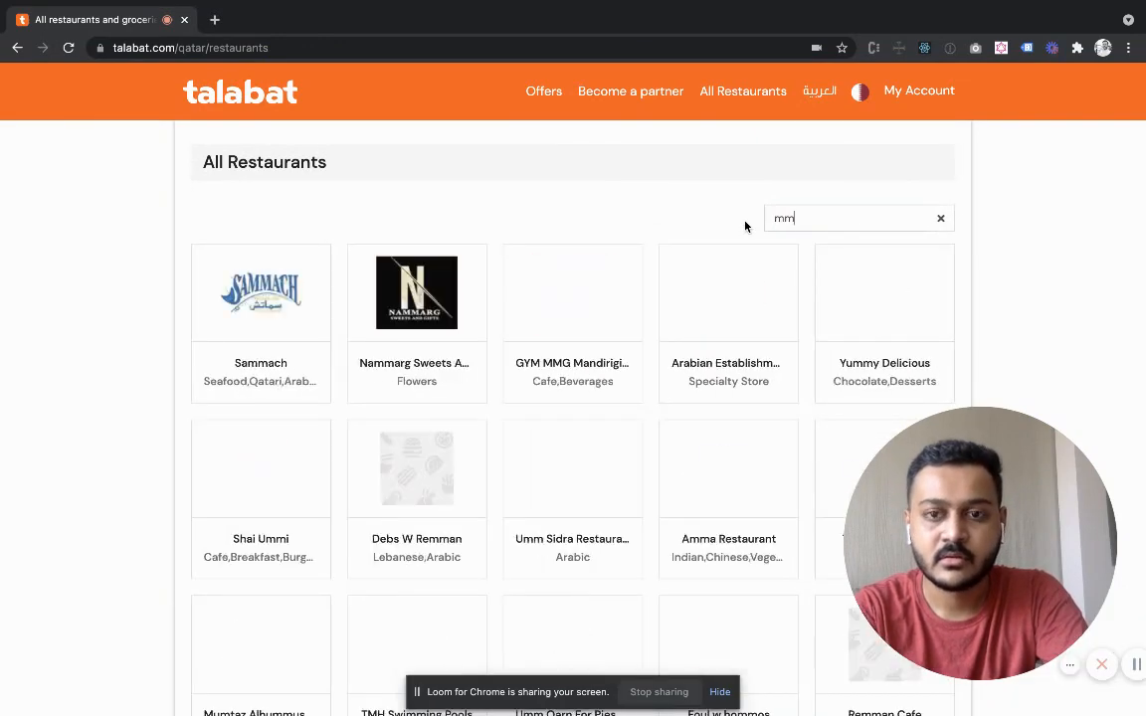
pyautogui.write('umba')
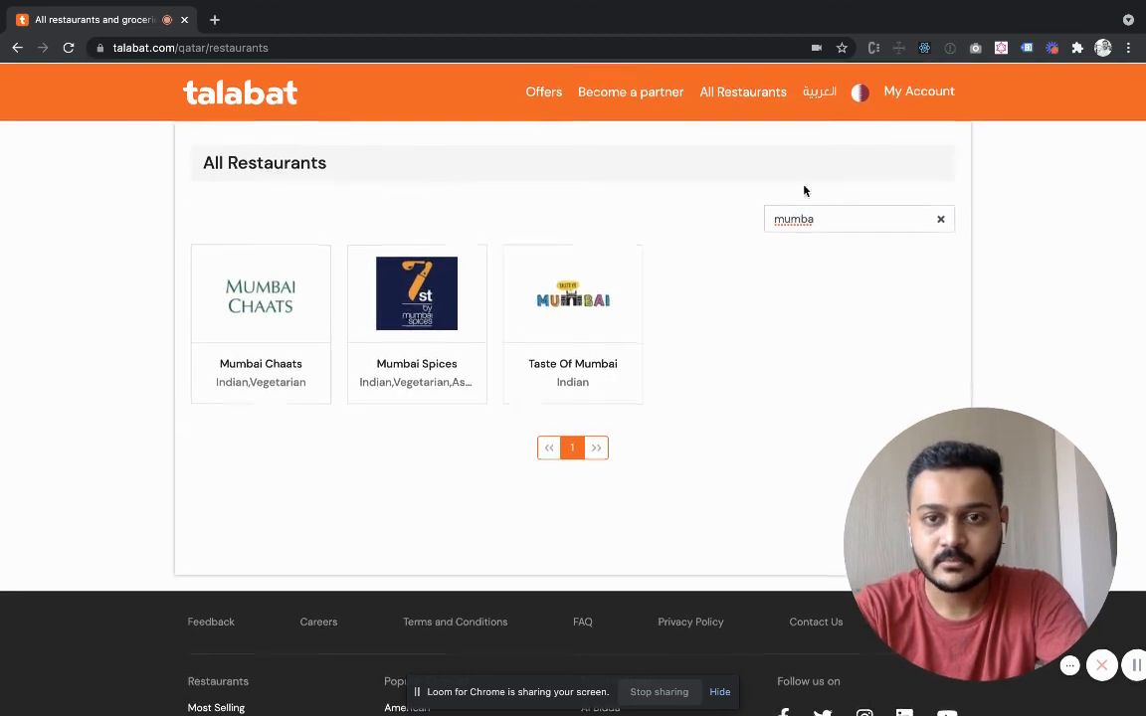
pyautogui.click(940, 219)
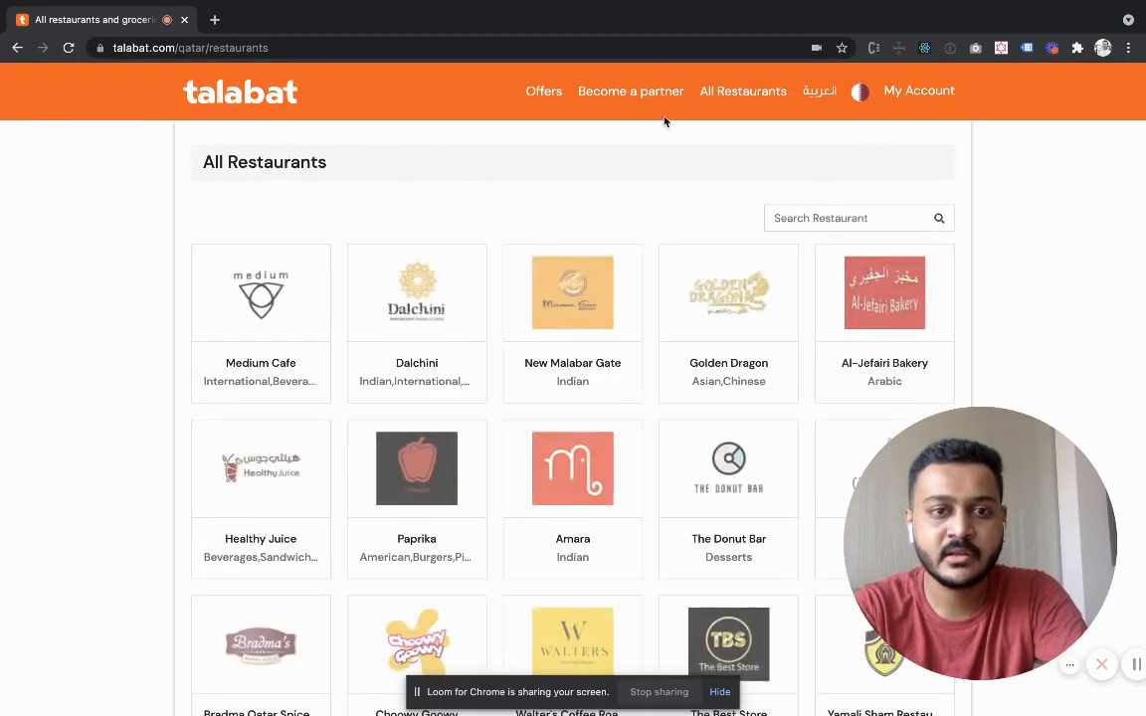
# Search 'mac' so the list narrows to McDonald's
pyautogui.scroll(-3)
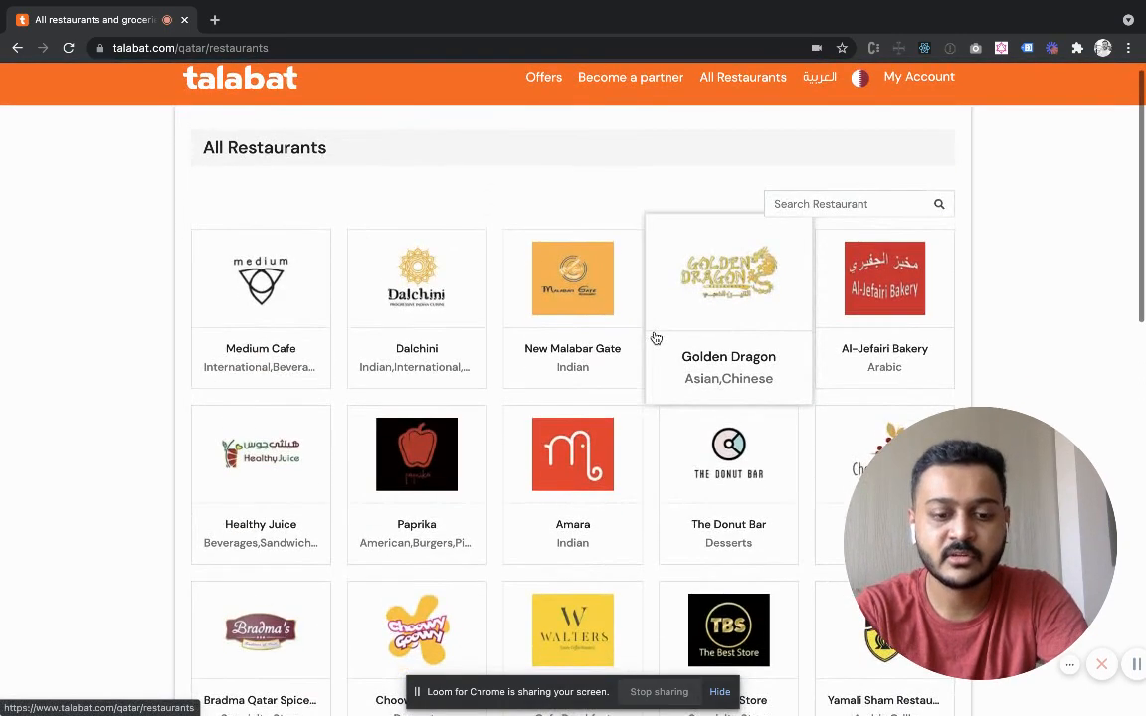
pyautogui.write('mac')
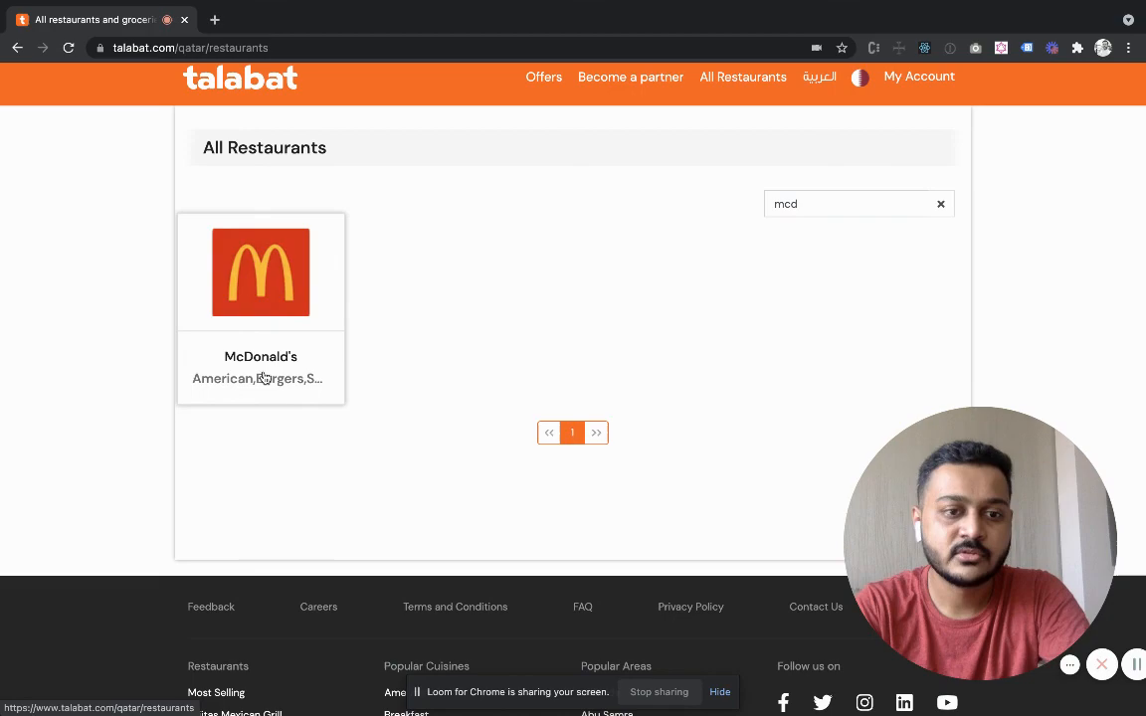
# View the McDonald's restaurant page, then return to the talabat Qatar home page
pyautogui.click(259, 271)
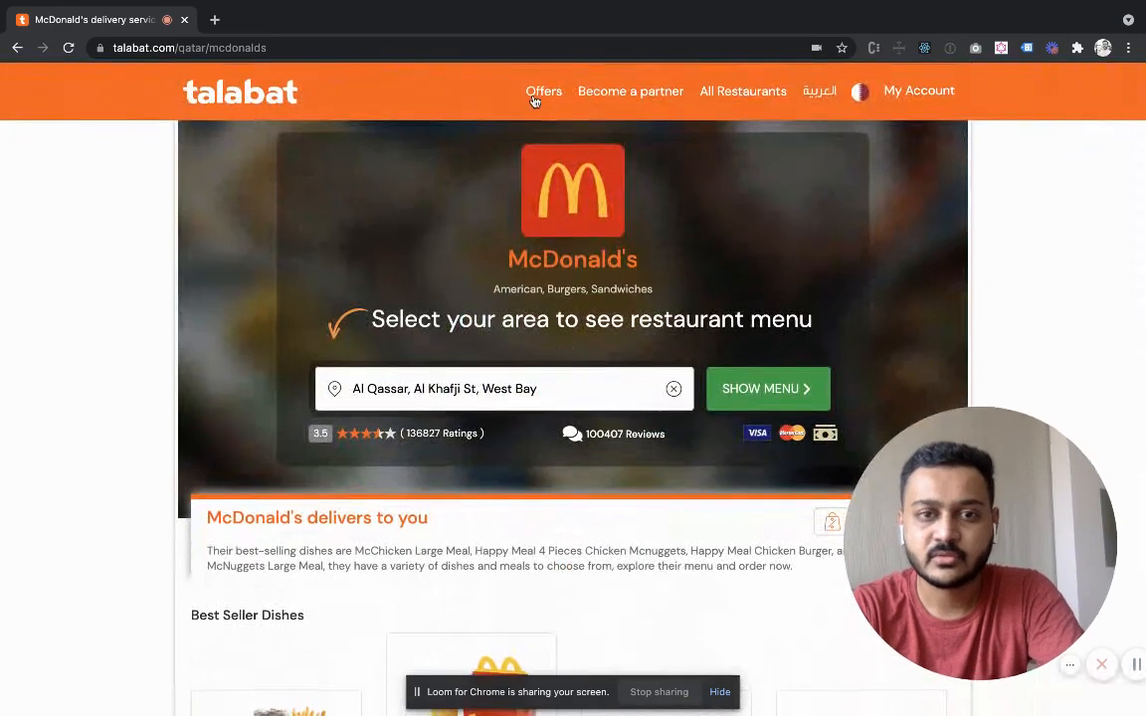
pyautogui.click(238, 91)
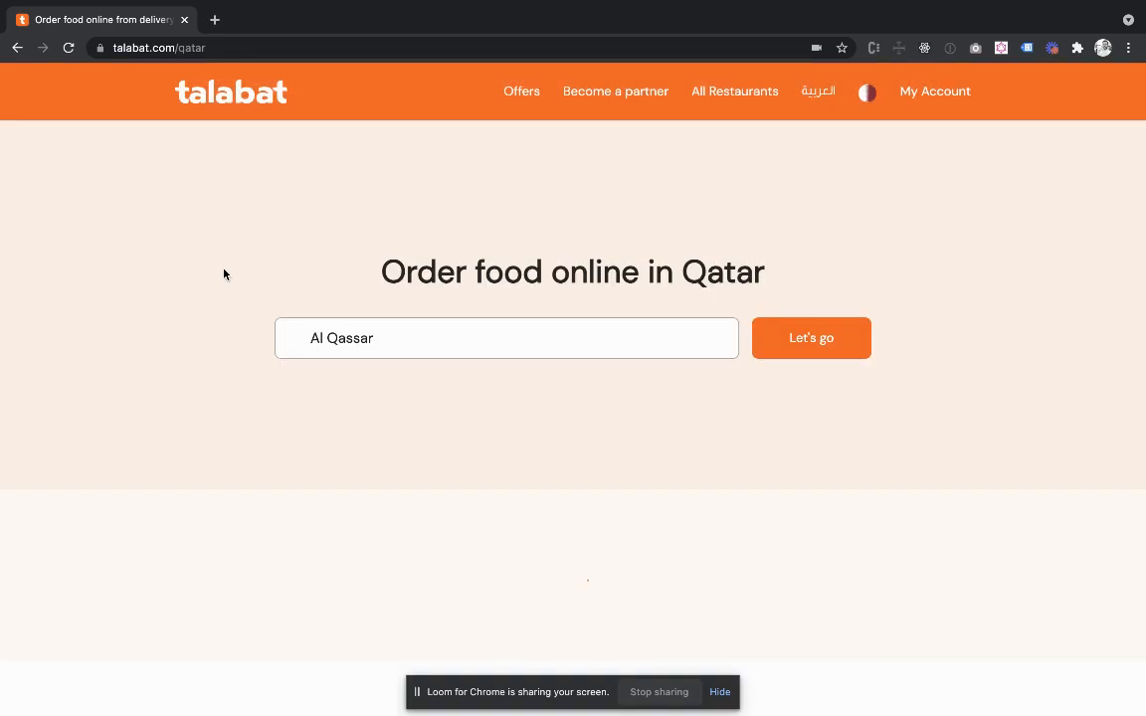
pyautogui.scroll(-3)
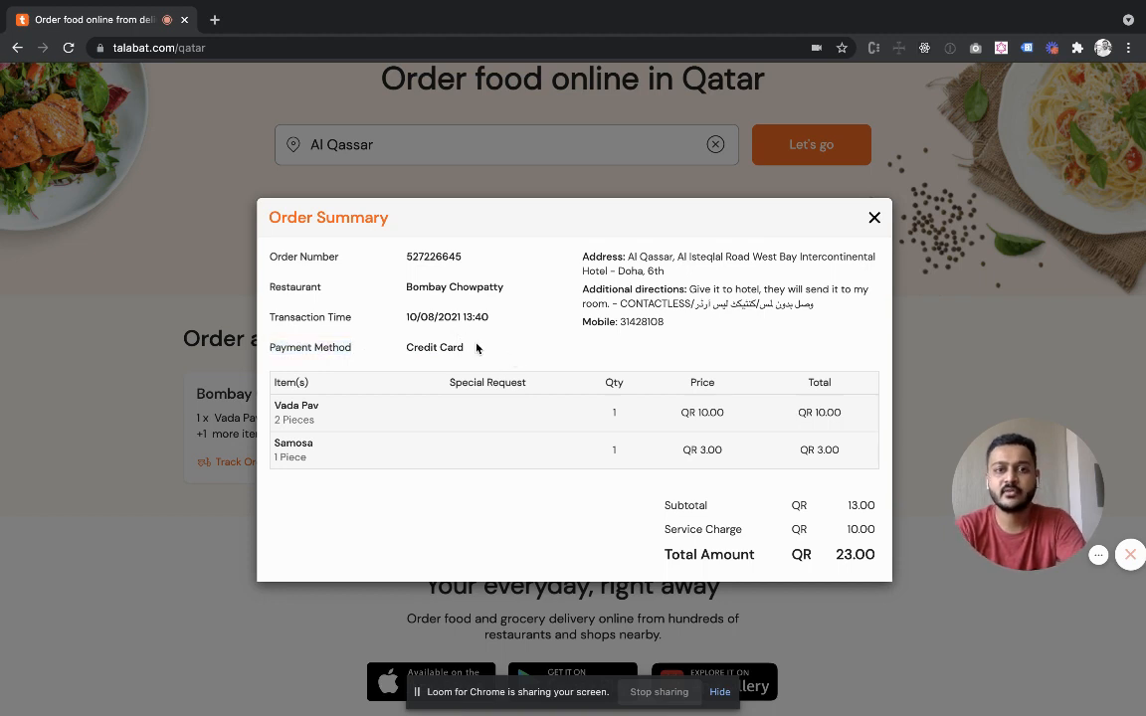
pyautogui.moveTo(601, 440)
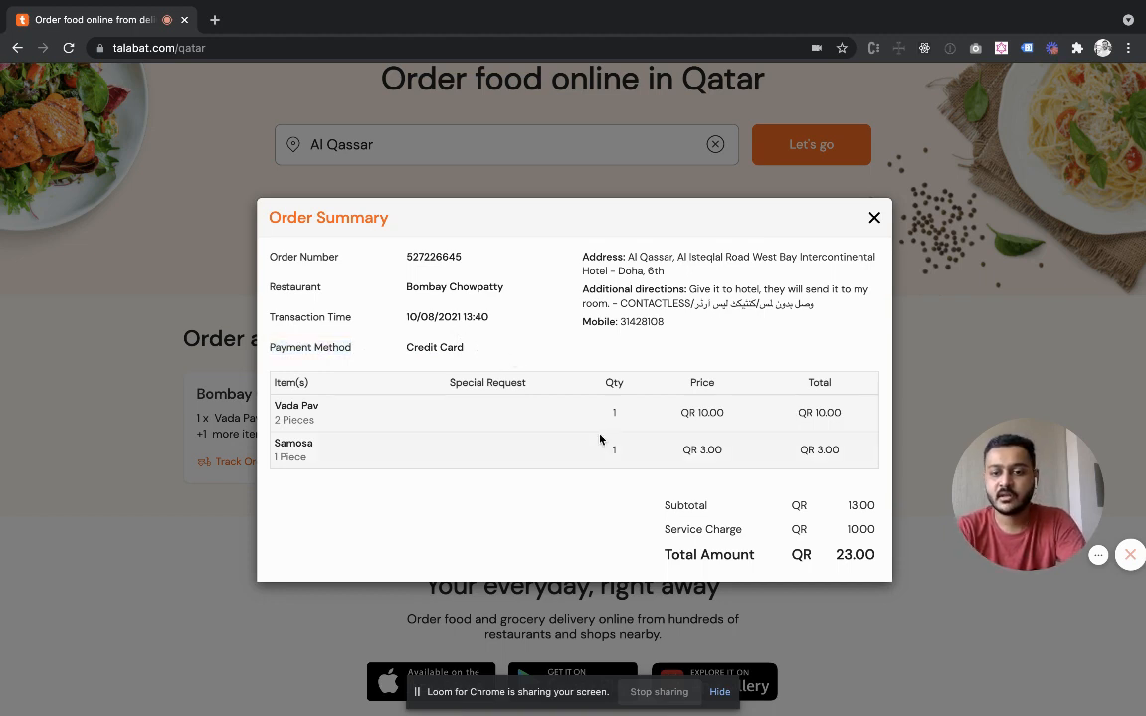
pyautogui.click(875, 217)
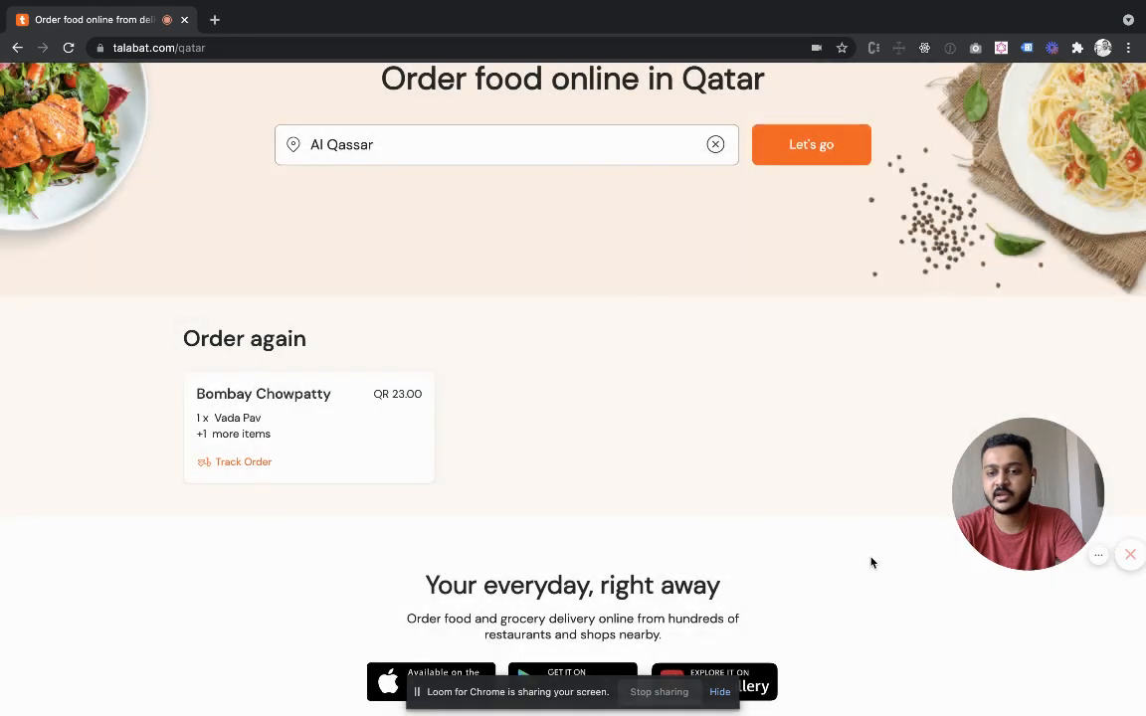